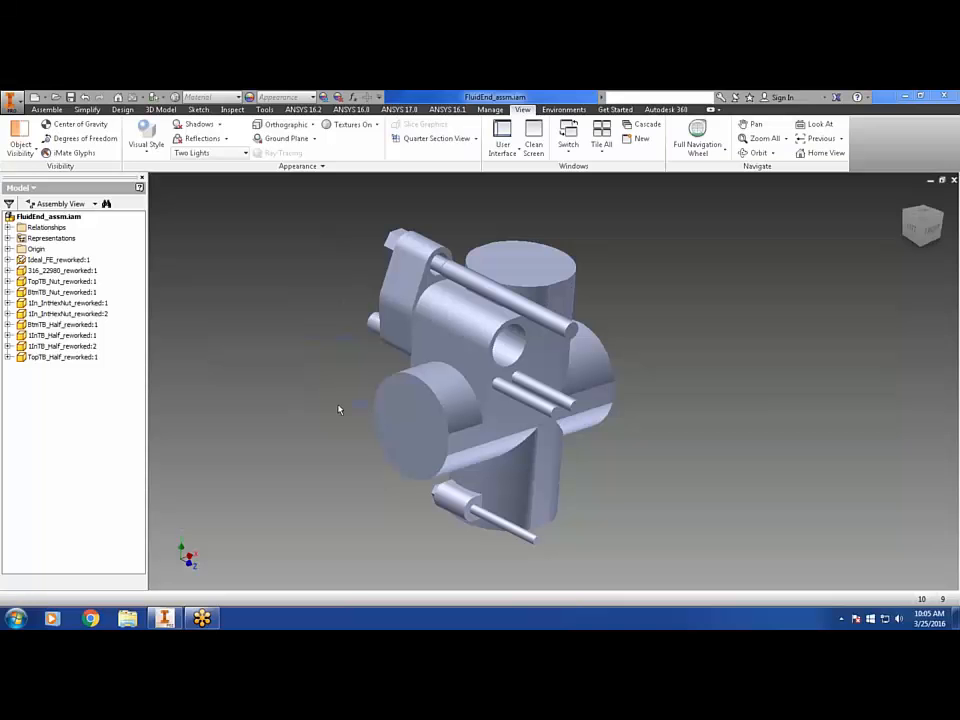
Step: Edit the 316_22980_reworked body's ds_dflange parameter in the Parameters table, then return to the assembly
click(58, 260)
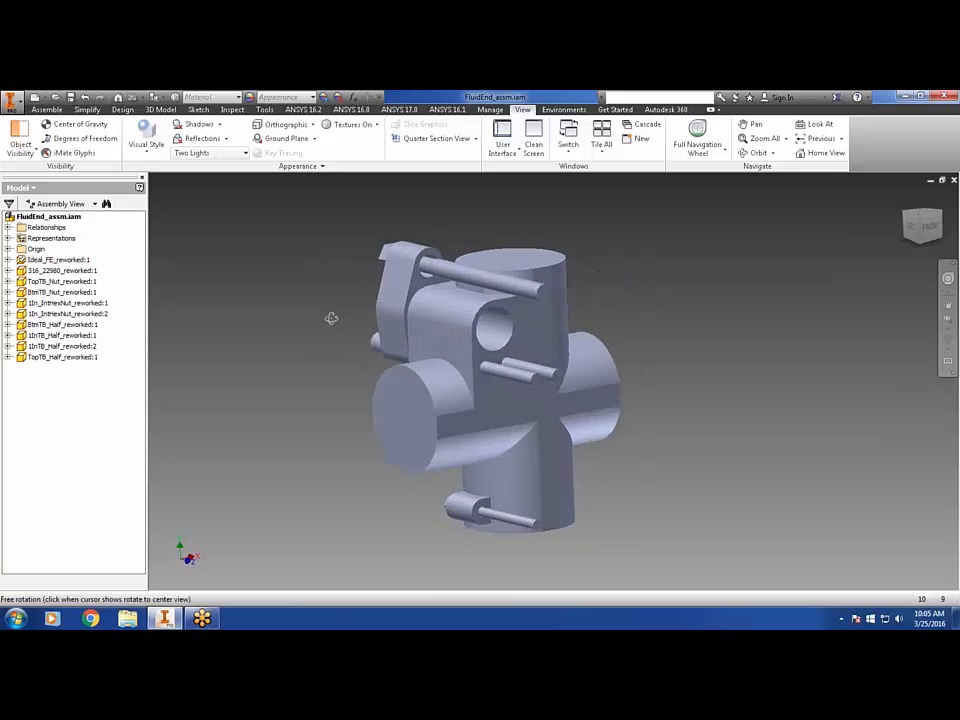
drag(331, 318, 339, 312)
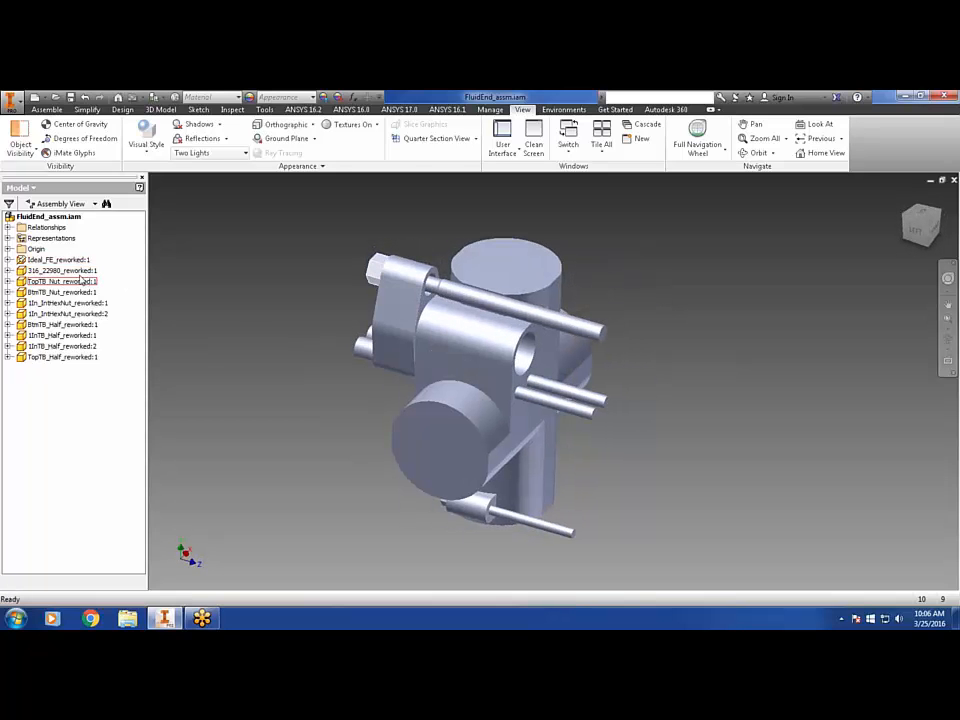
double_click(57, 270)
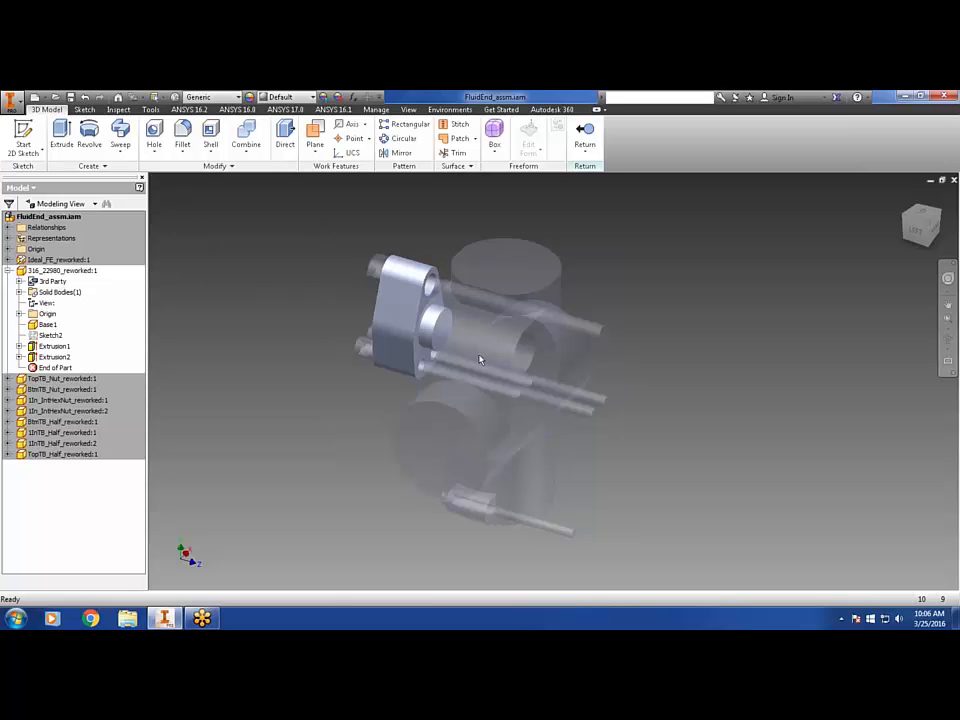
click(376, 110)
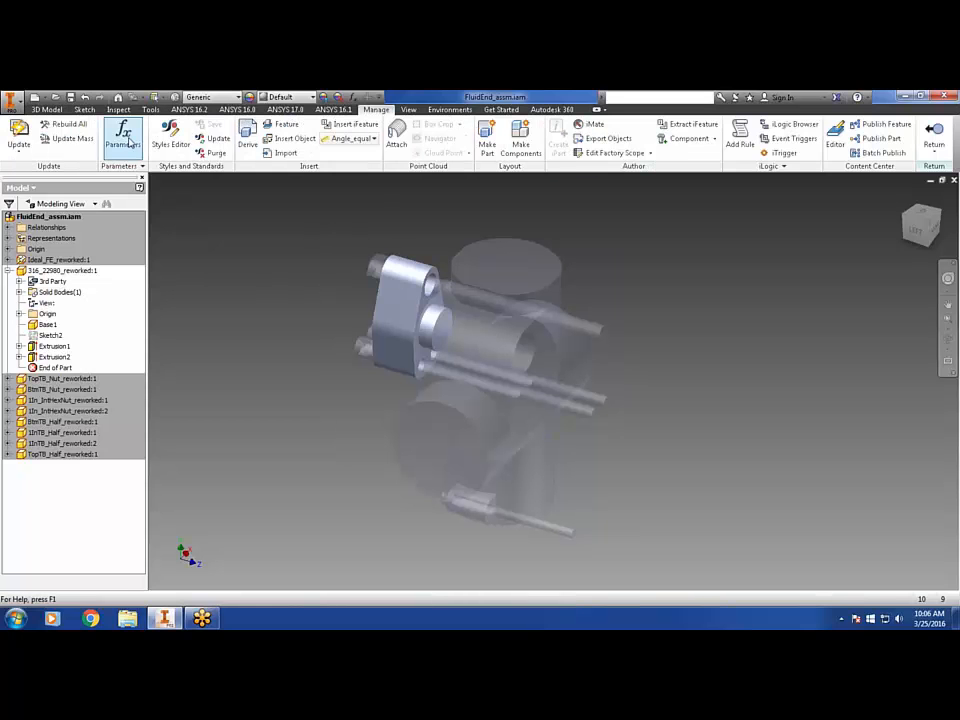
click(122, 135)
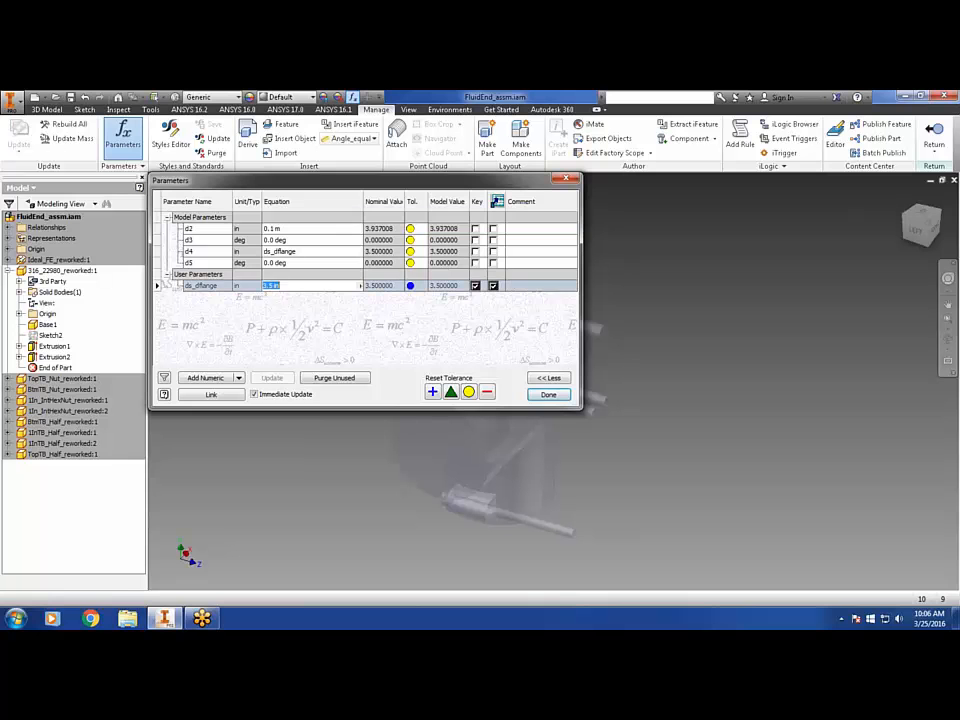
click(548, 394)
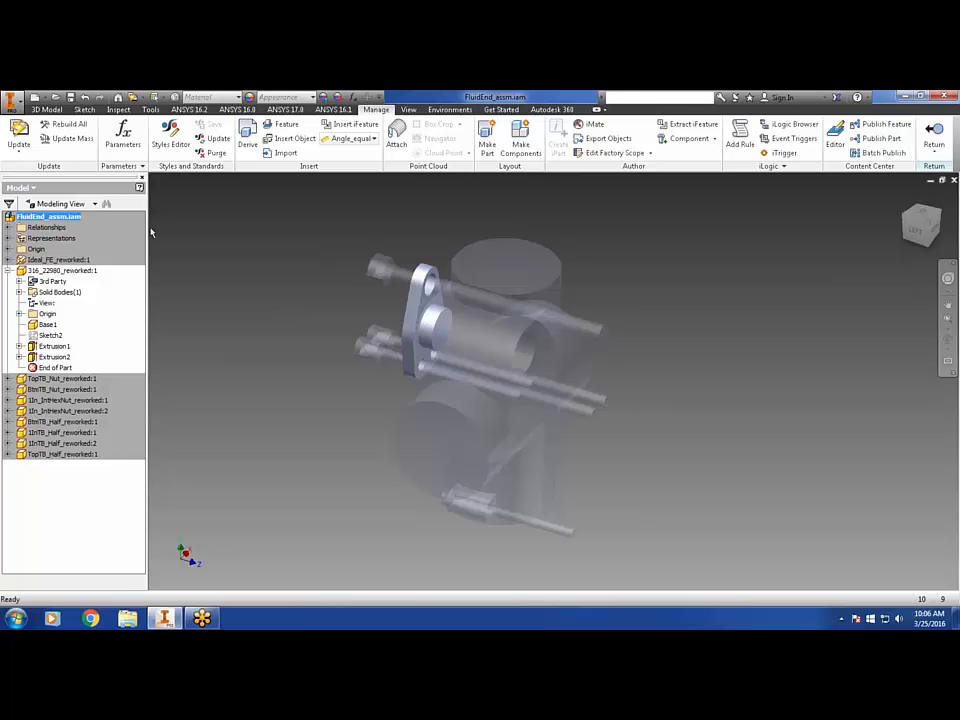
click(521, 109)
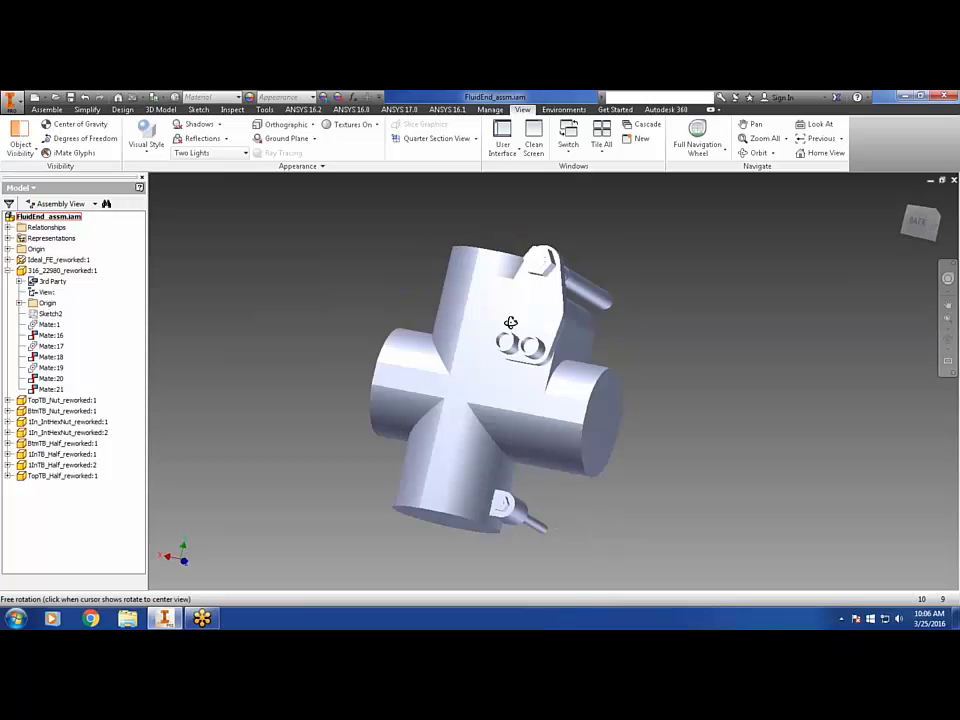
Step: Orbit the assembly to inspect the thinned flange from the side and isometric views
drag(510, 322, 623, 303)
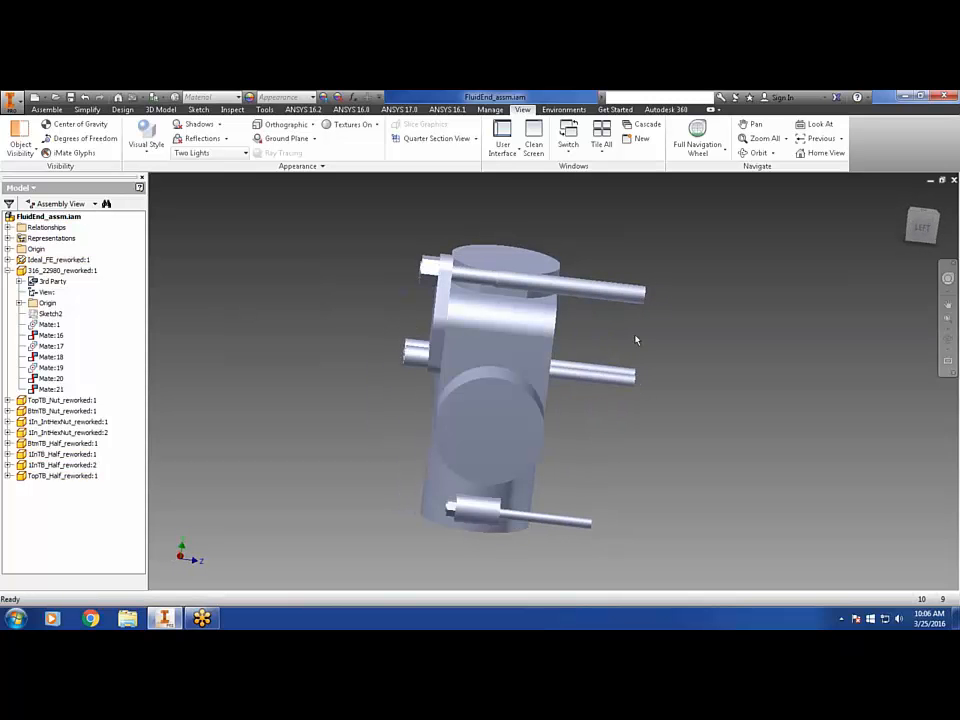
drag(635, 340, 411, 301)
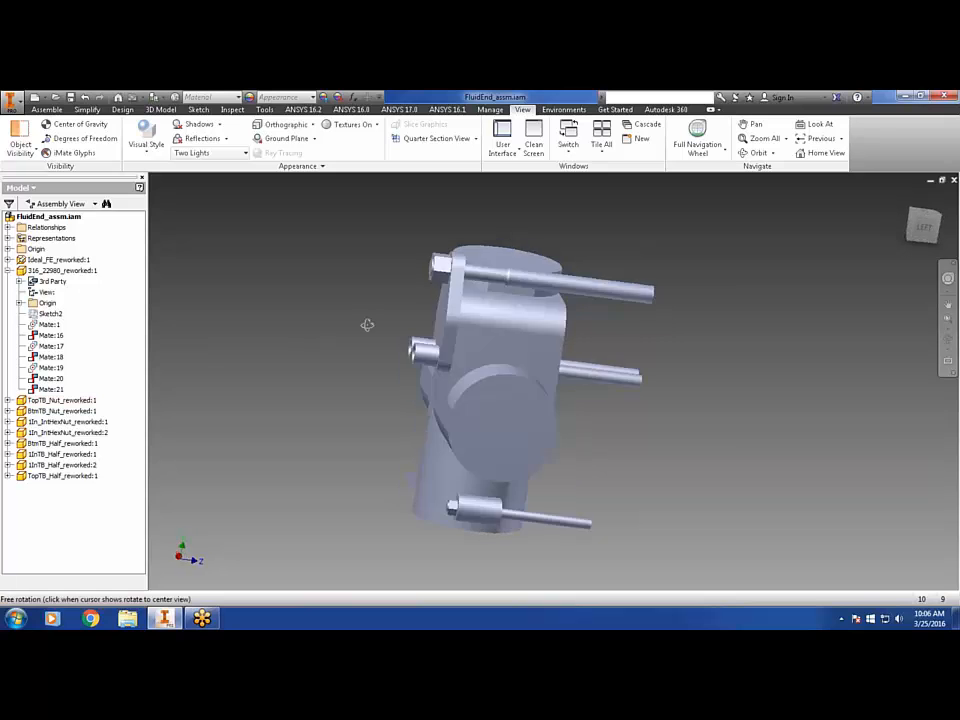
drag(367, 325, 330, 338)
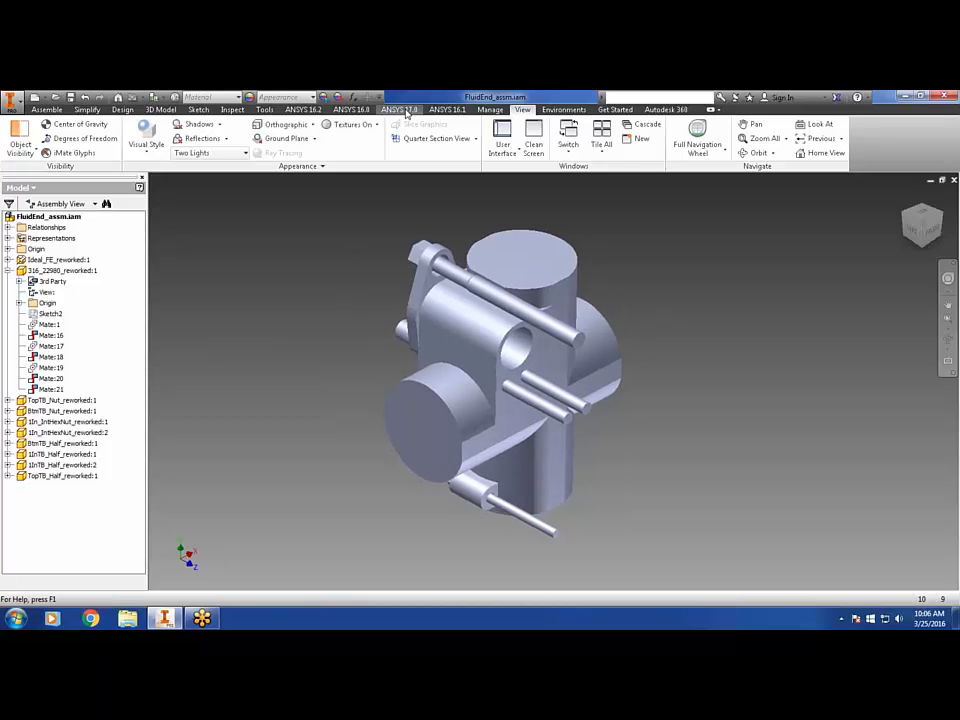
Step: Open the ANSYS 17.0 add-in commands to hand the assembly to Workbench
click(399, 109)
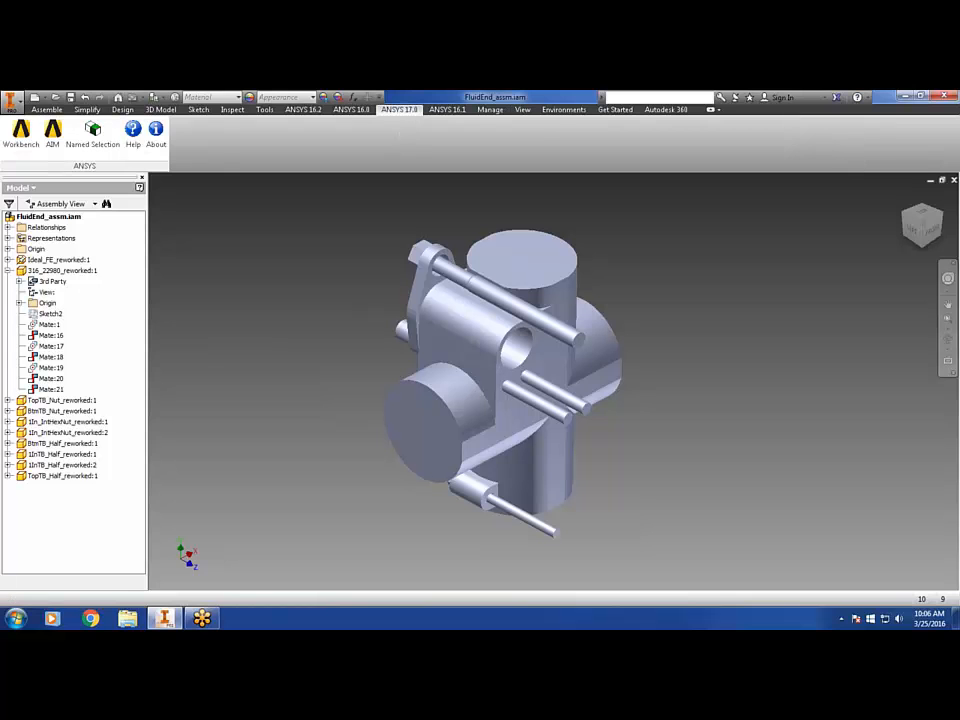
mouse_move(355, 115)
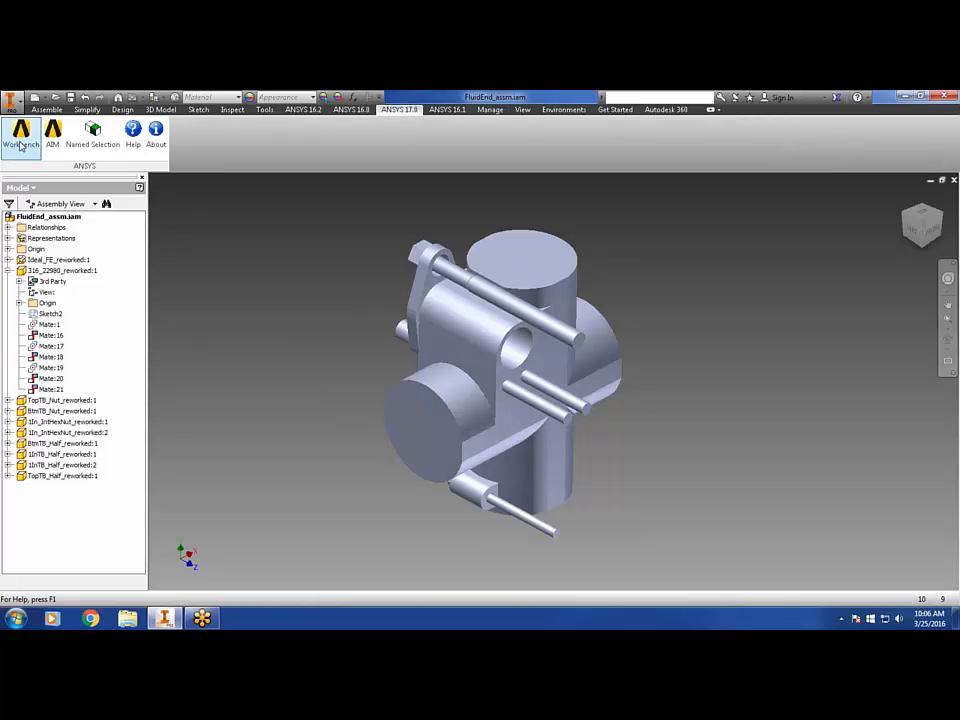
mouse_move(20, 135)
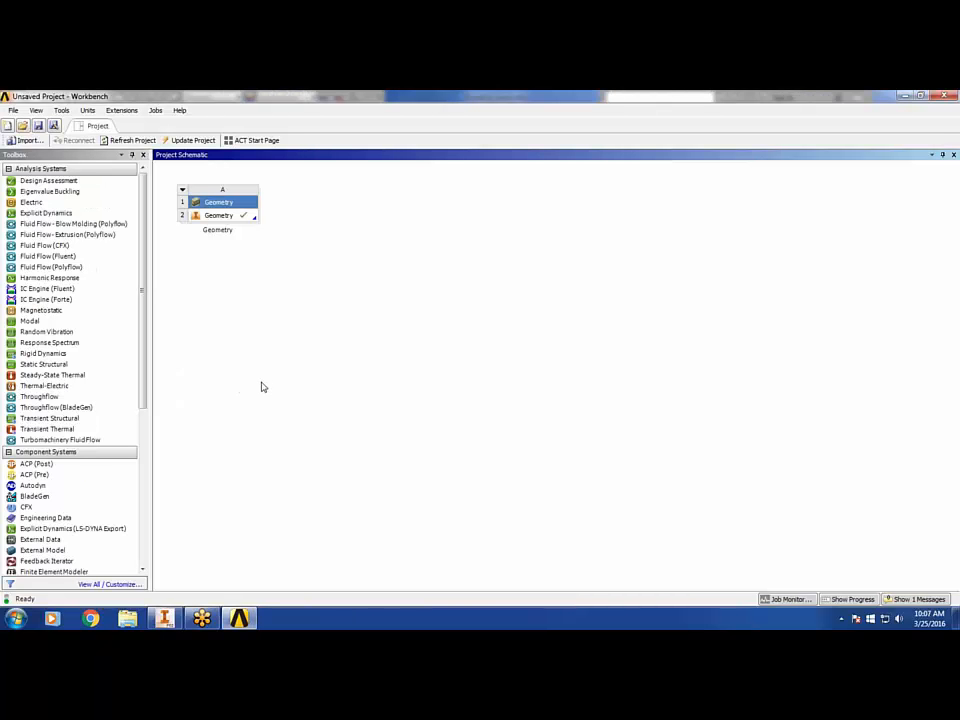
mouse_move(237, 265)
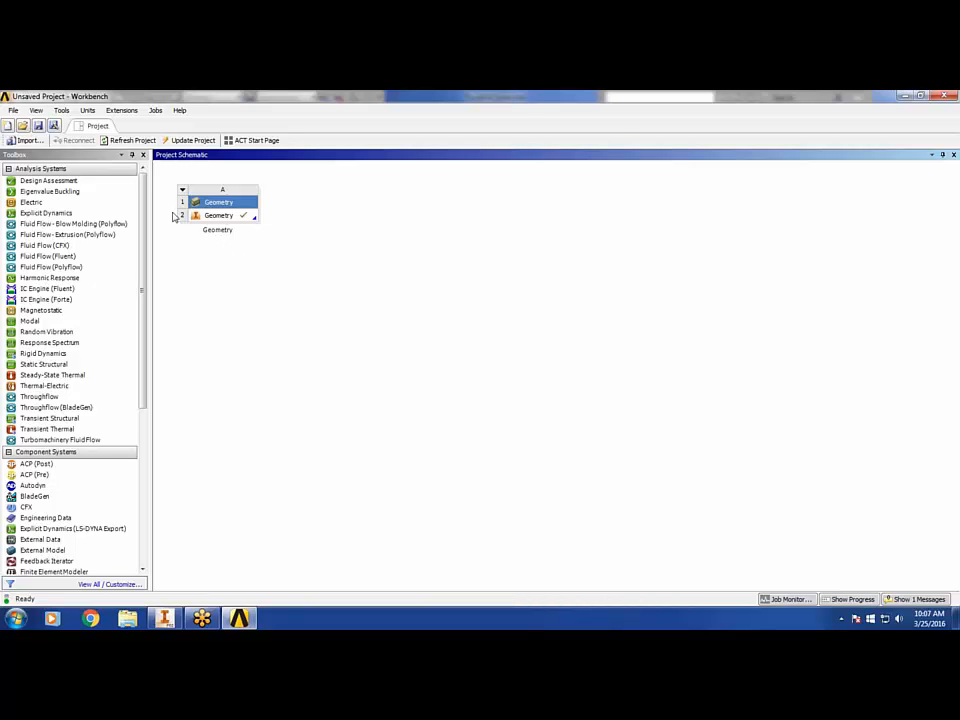
mouse_move(200, 223)
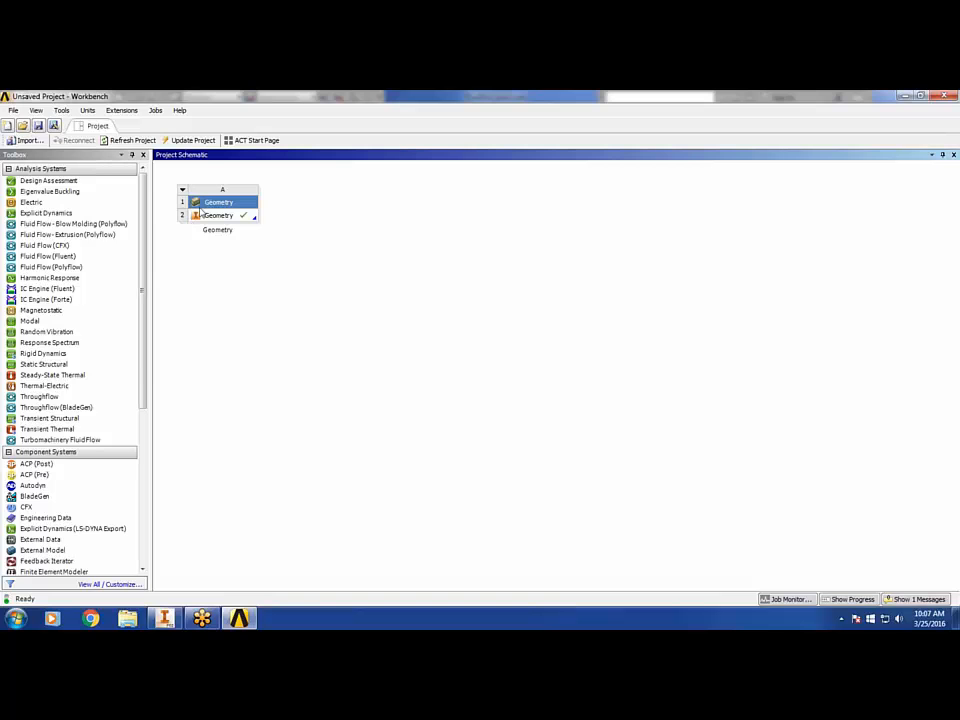
mouse_move(43, 363)
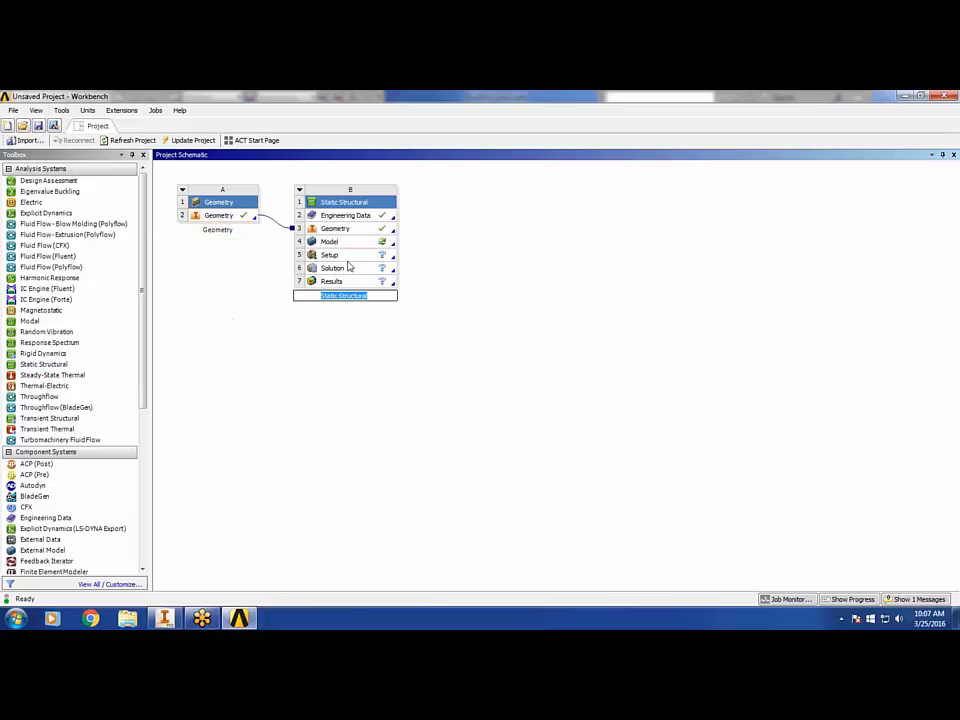
Step: Launch Mechanical from the Static Structural system's Model cell
double_click(329, 241)
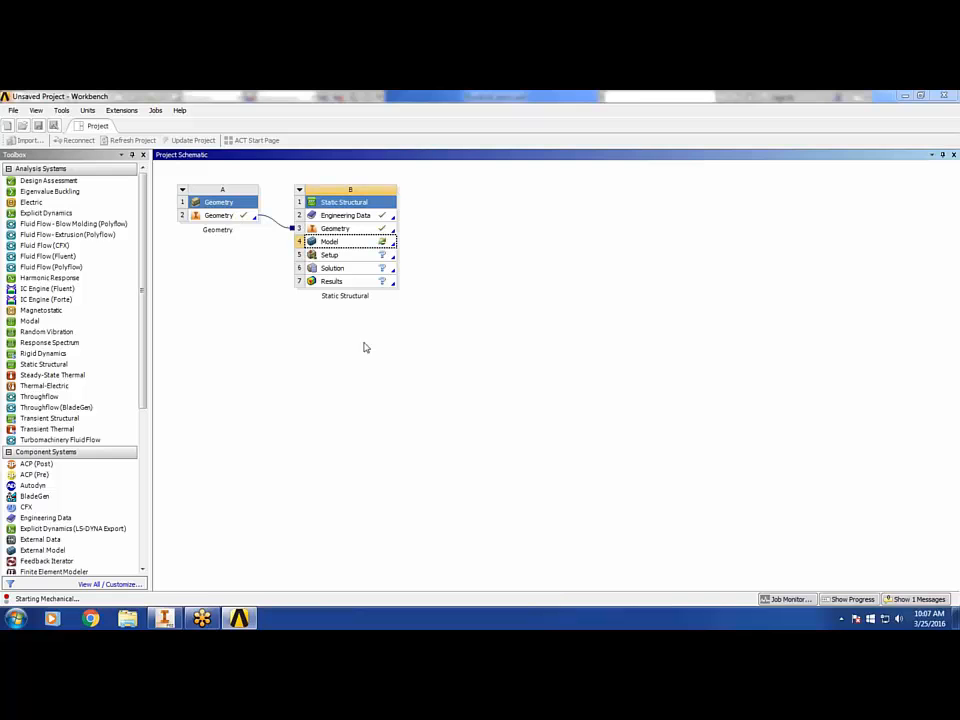
double_click(345, 241)
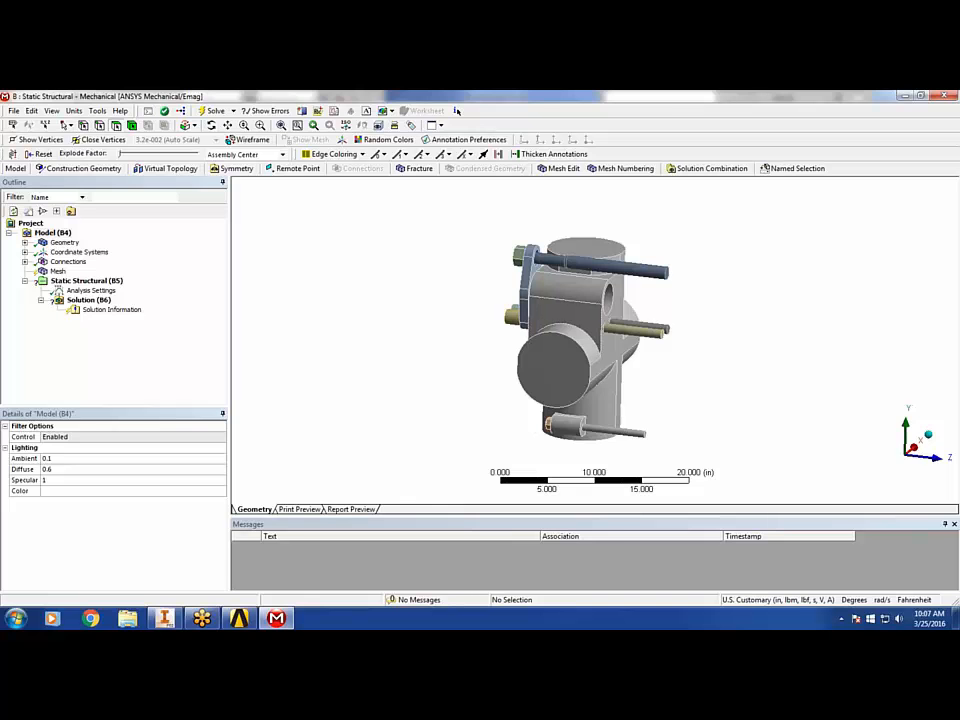
Step: Add a frictionless support to a face of the assembly
drag(590, 340, 540, 320)
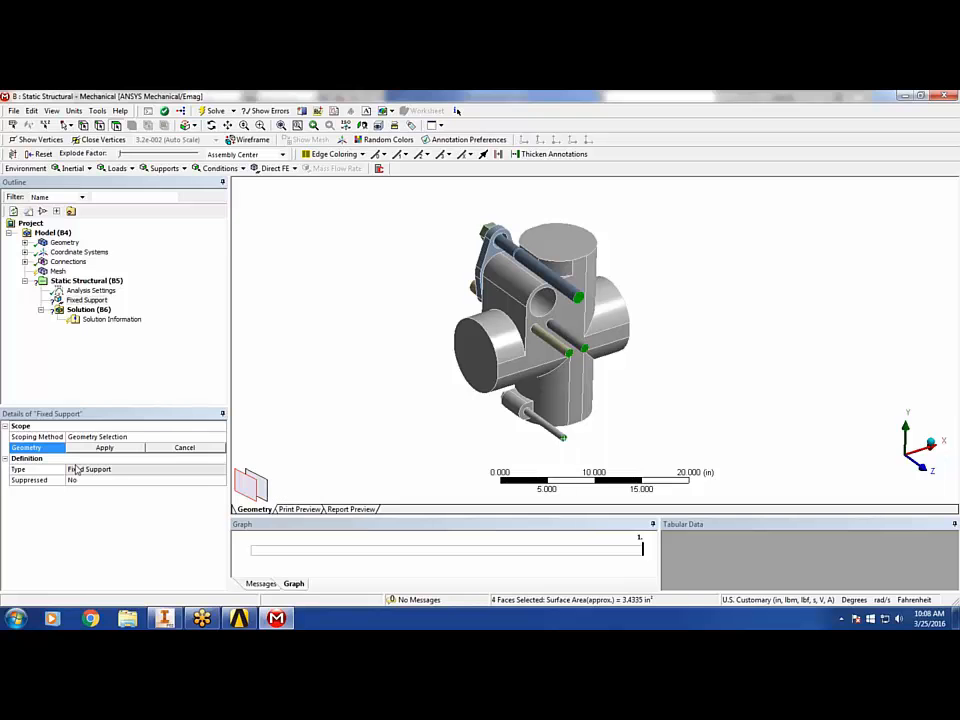
click(165, 168)
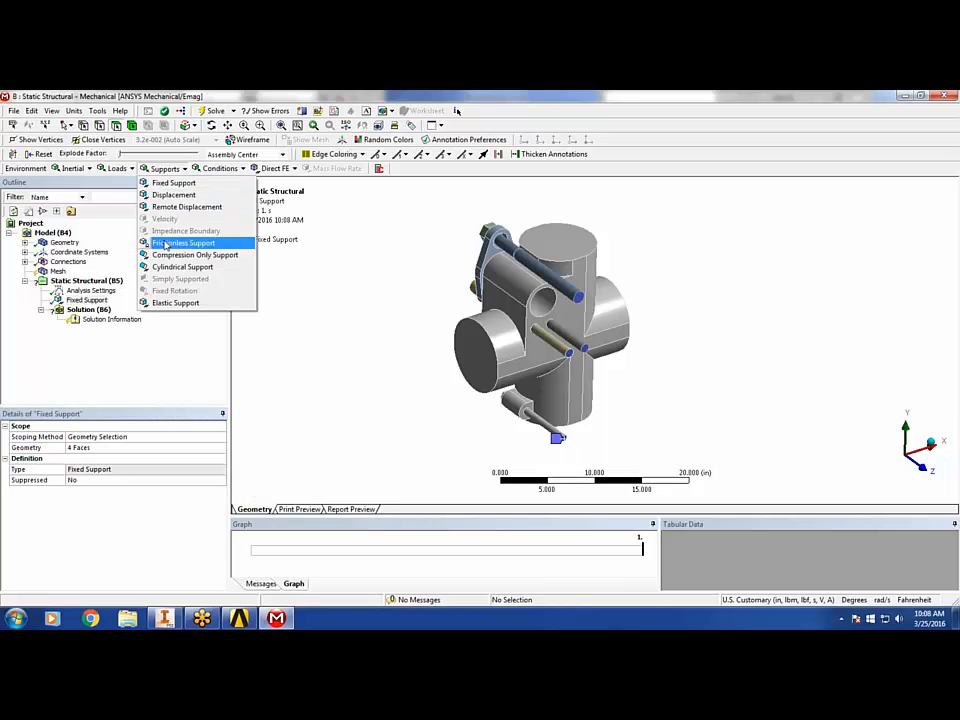
click(186, 242)
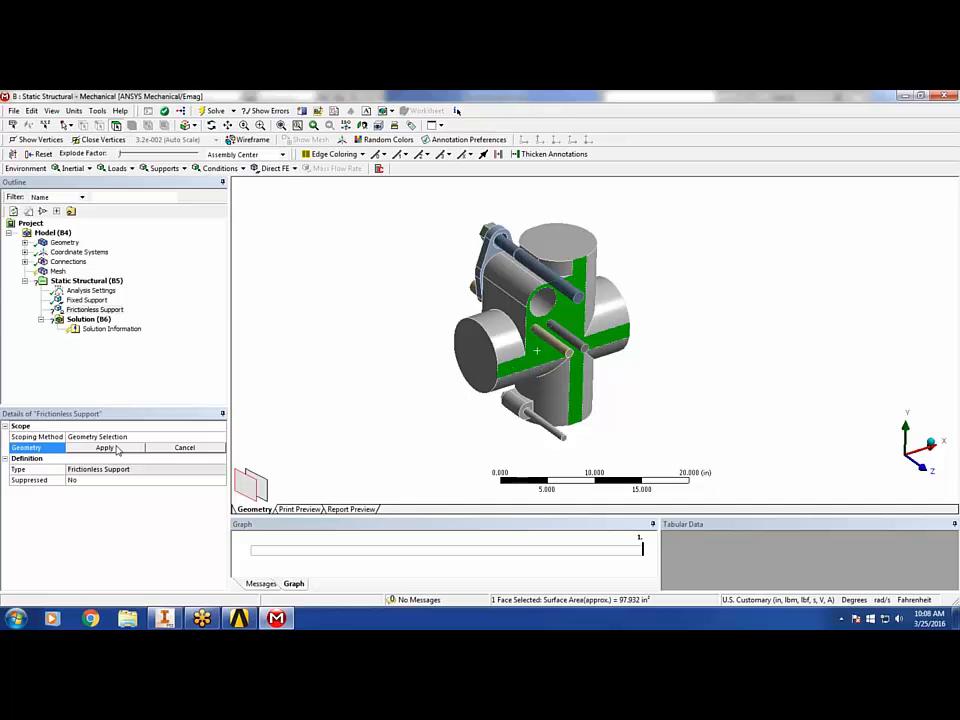
Step: Apply a 10500 lbf pretension to the upper bolt and insert an equivalent stress result
click(119, 168)
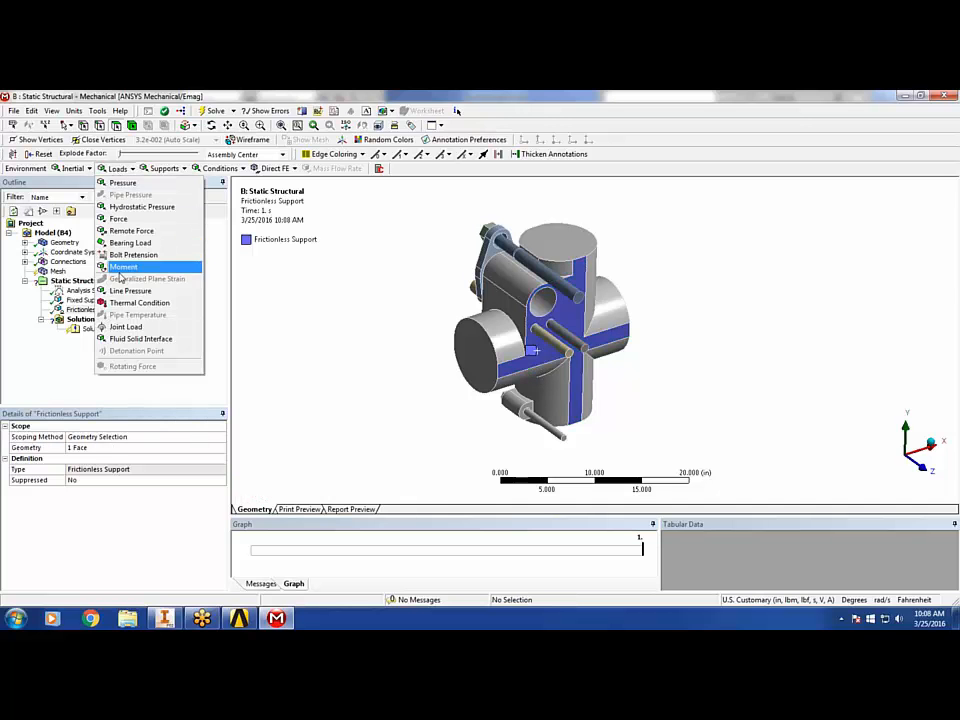
click(133, 254)
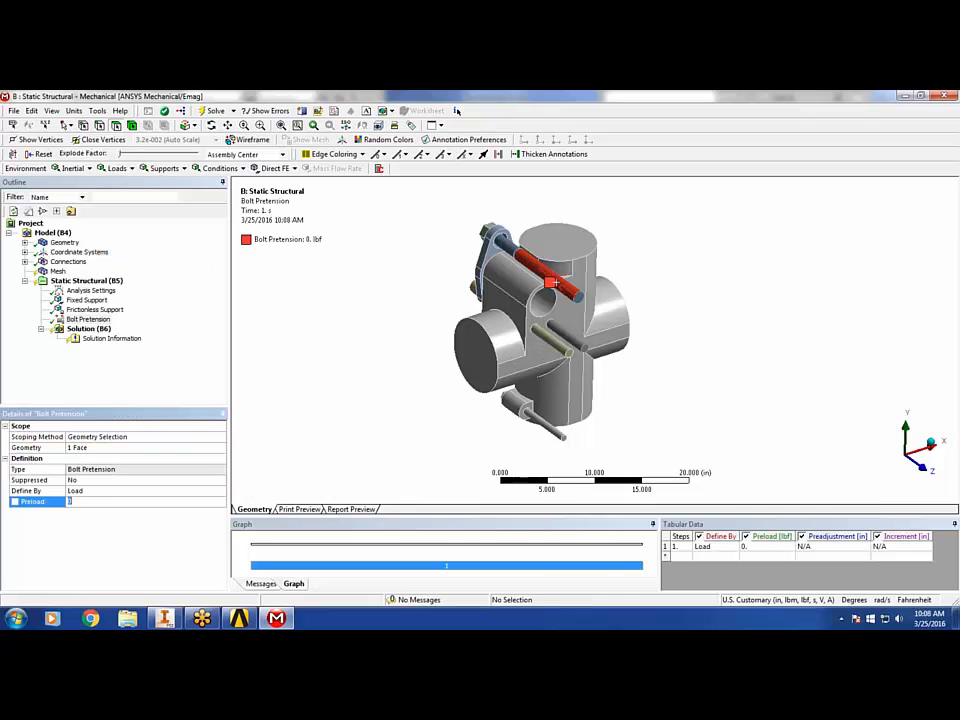
text(10500 lbf)
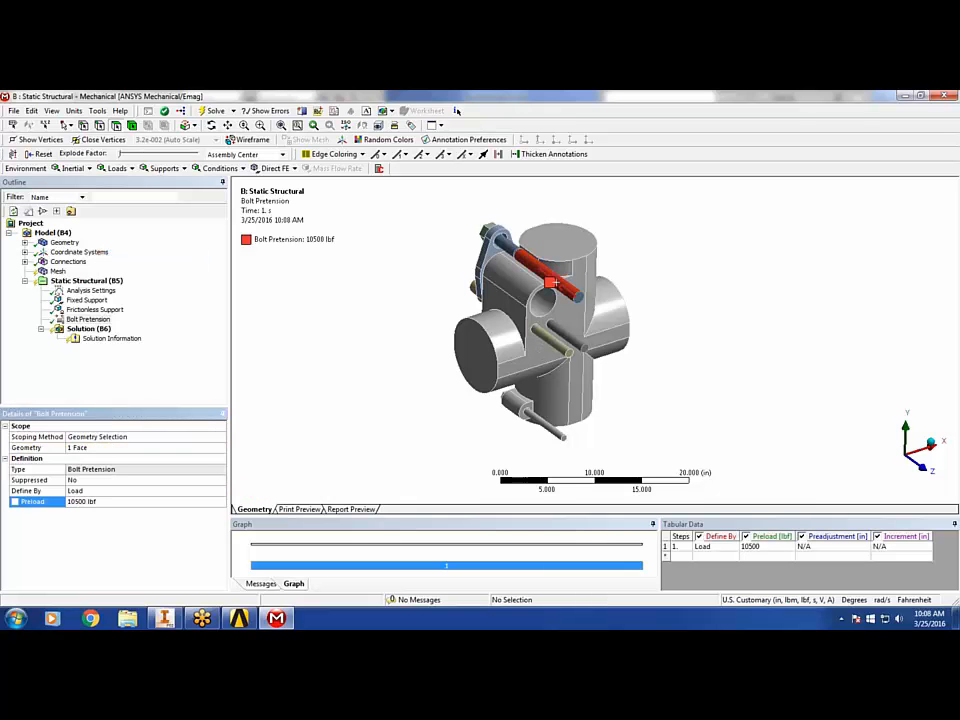
click(88, 328)
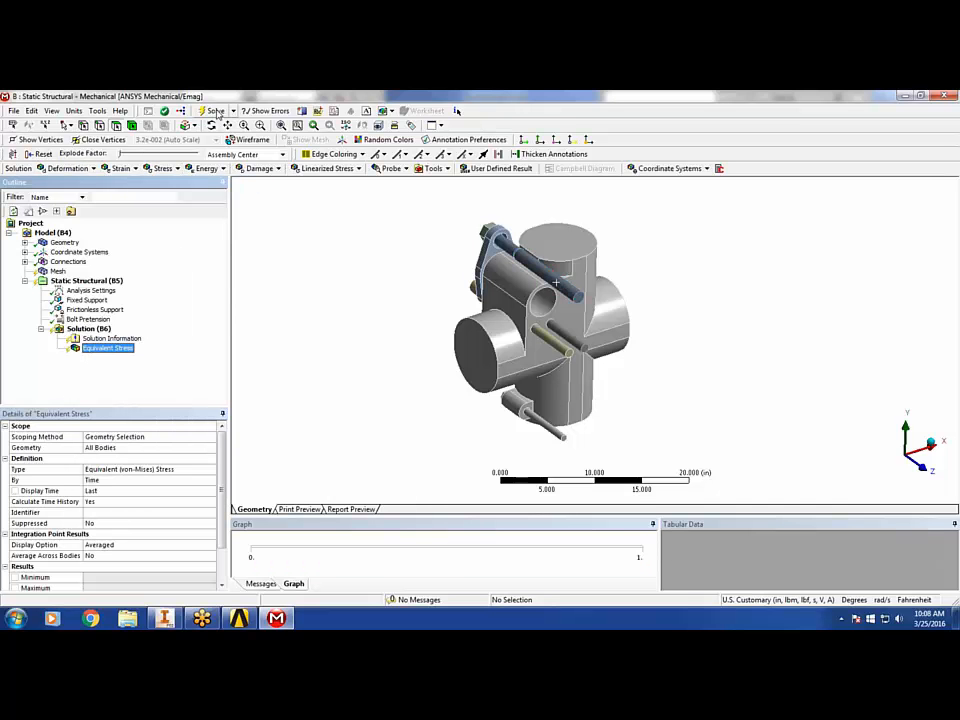
Step: Solve, then recolour the lowest band of the 29,016 psi equivalent stress legend
click(216, 111)
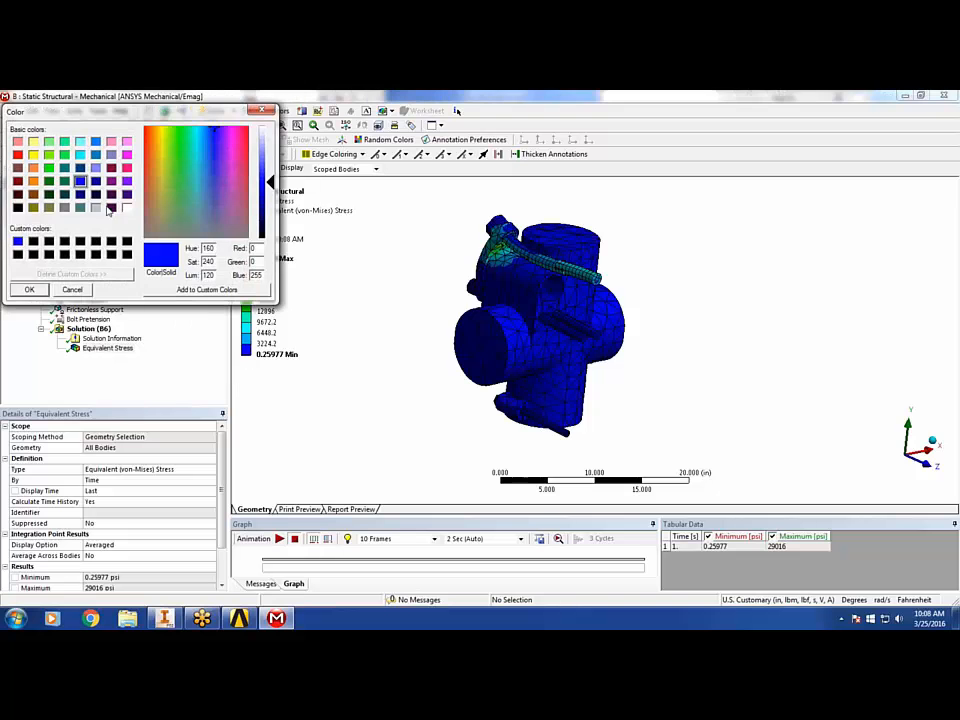
click(29, 289)
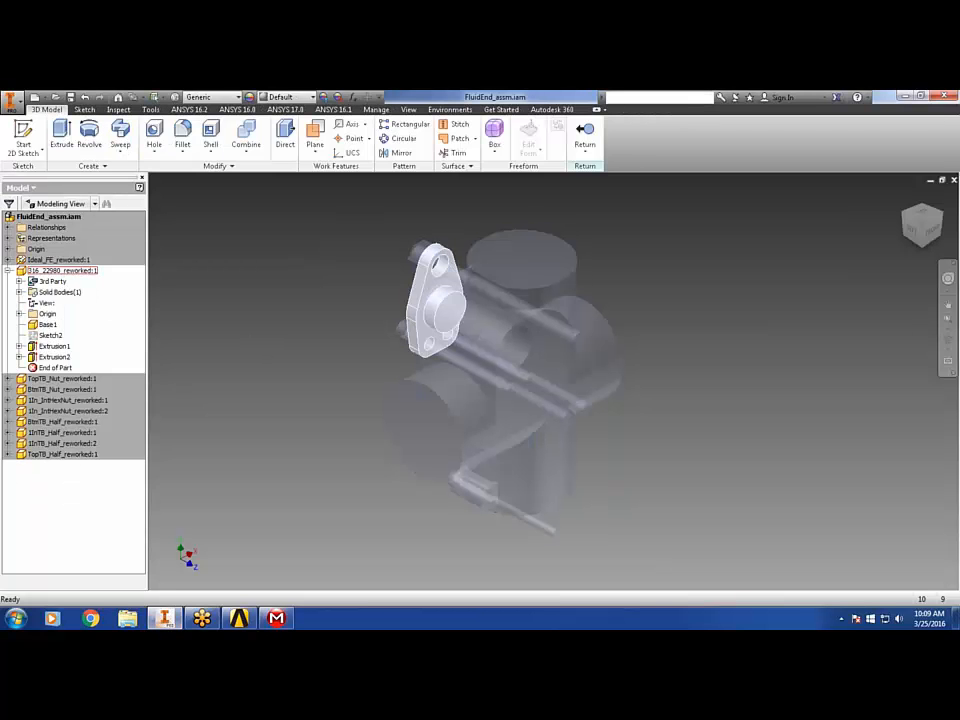
Step: Set ds_dflange to 3.5 in the Parameters table and update the fluid end part
click(376, 109)
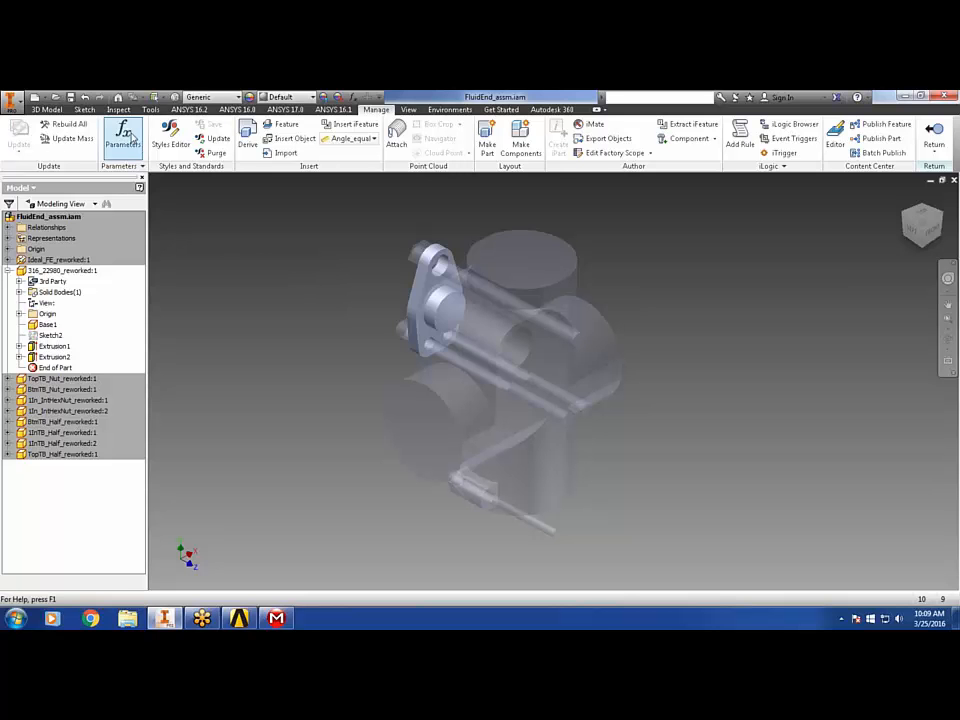
click(122, 135)
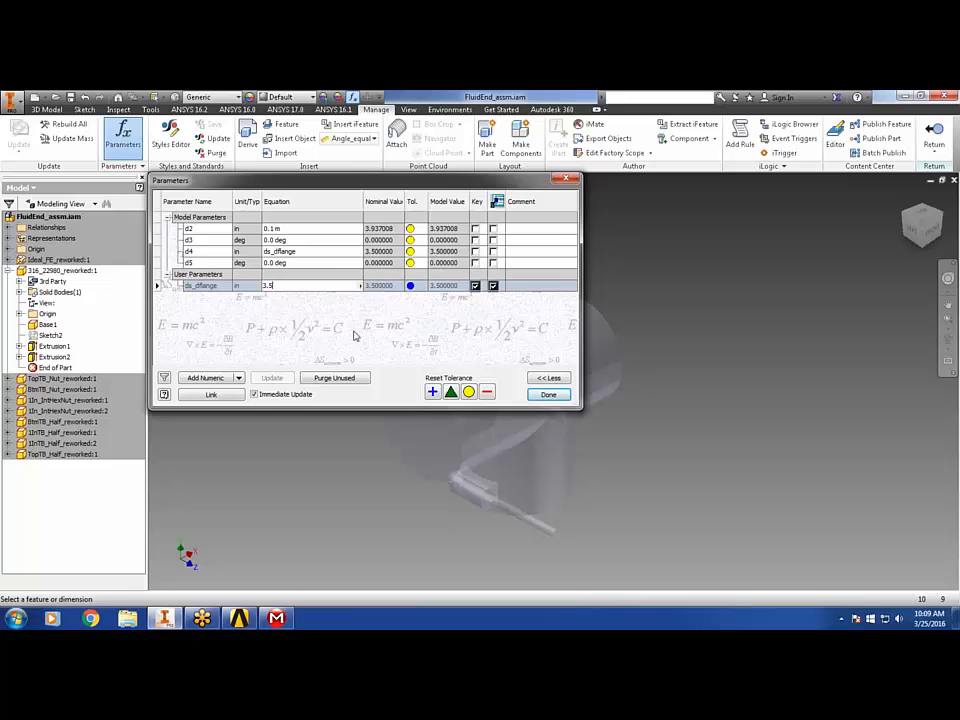
click(548, 394)
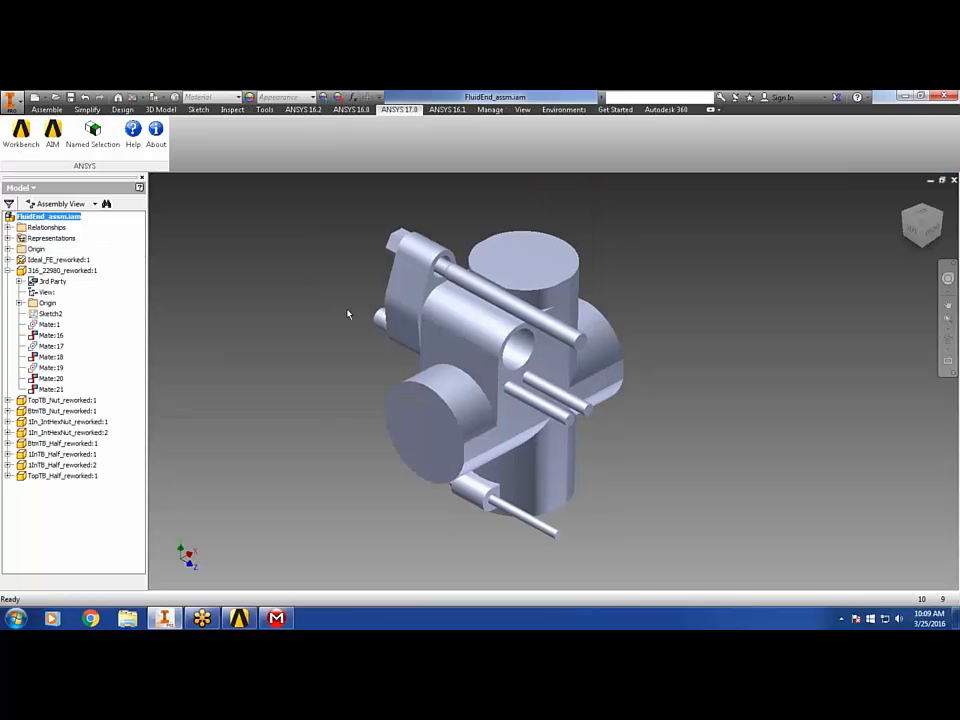
drag(348, 314, 449, 356)
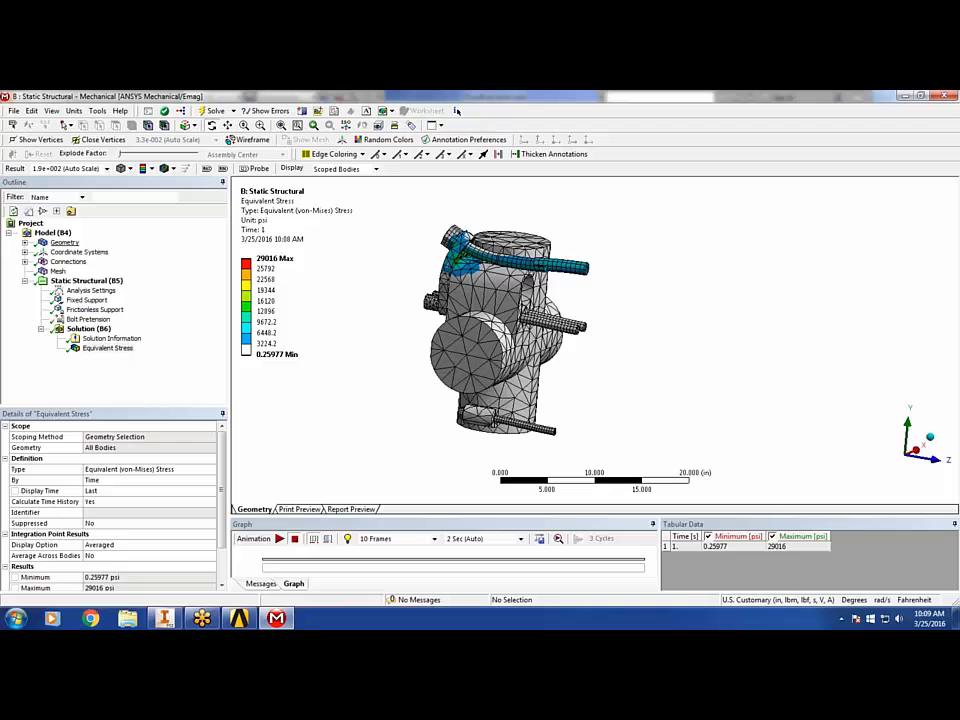
Step: Update Mechanical's geometry from the Inventor source and review the 10500 lbf bolt pretension
right_click(62, 243)
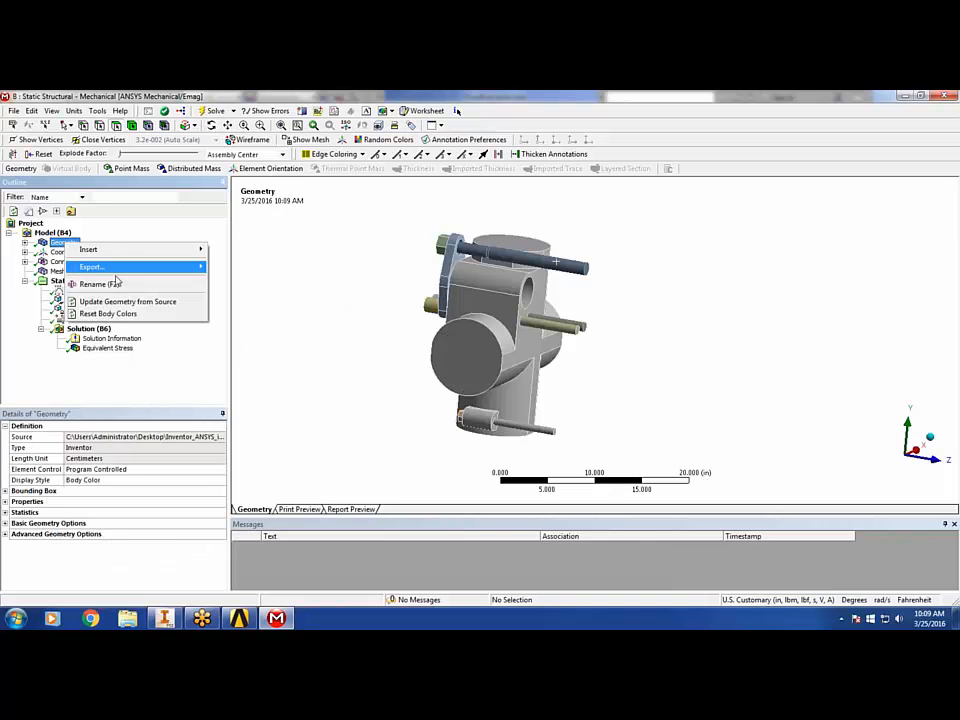
mouse_move(140, 302)
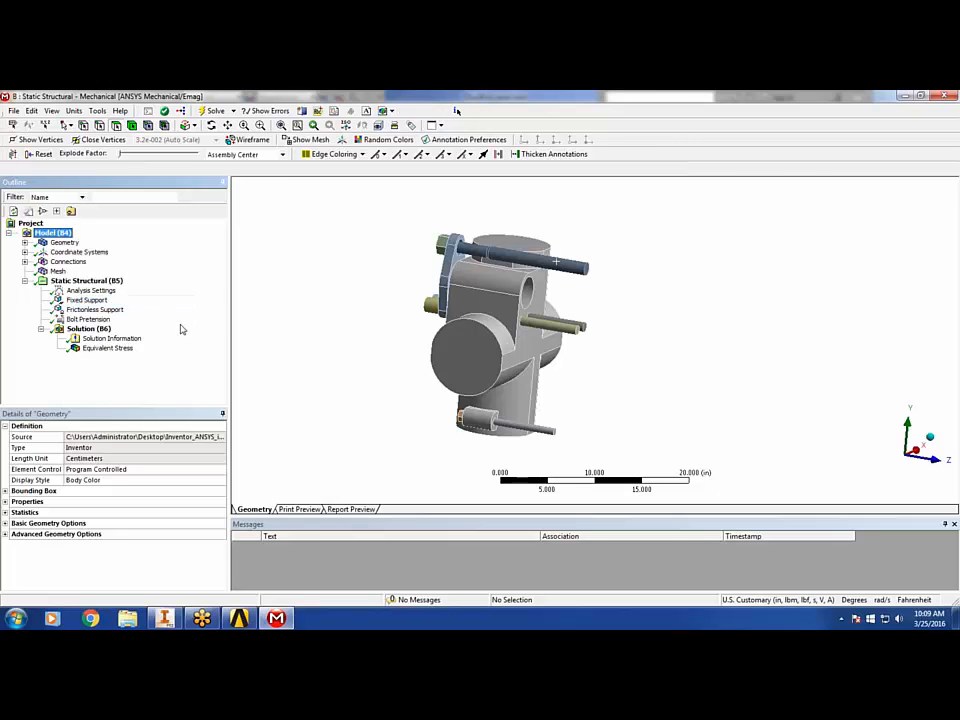
click(54, 232)
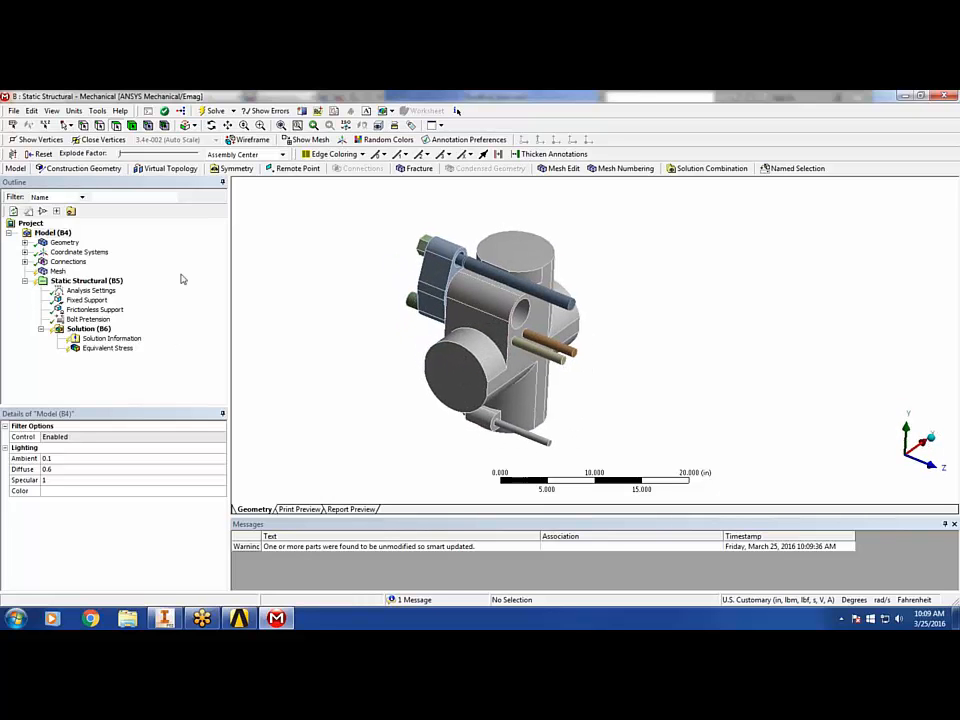
click(53, 232)
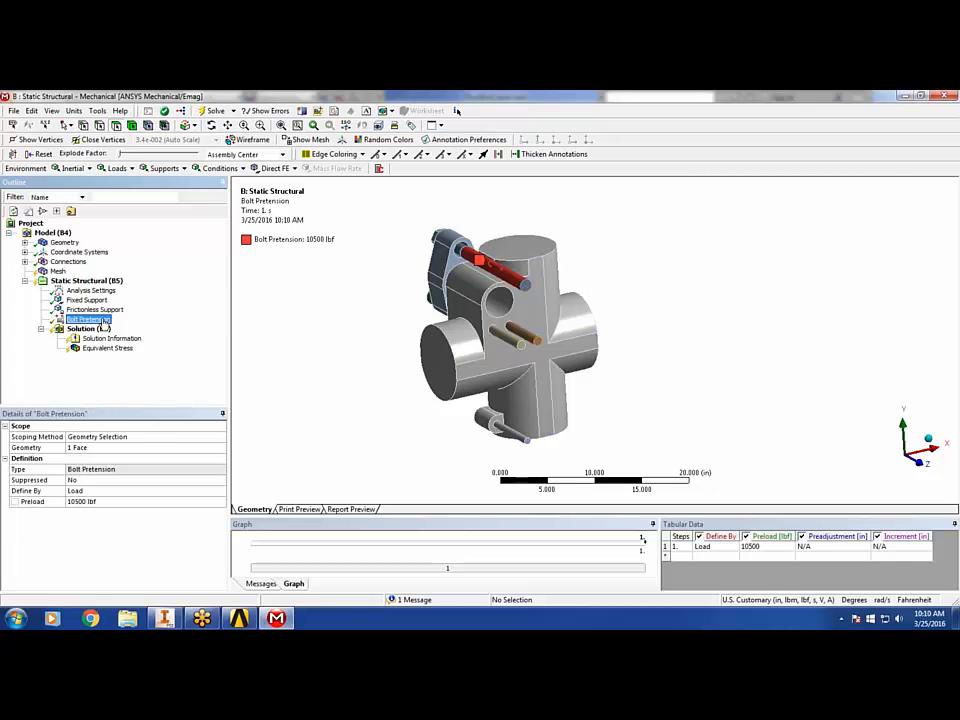
Step: Solve the updated model and orbit the Equivalent Stress contour, now peaking at 14,718 psi
click(88, 328)
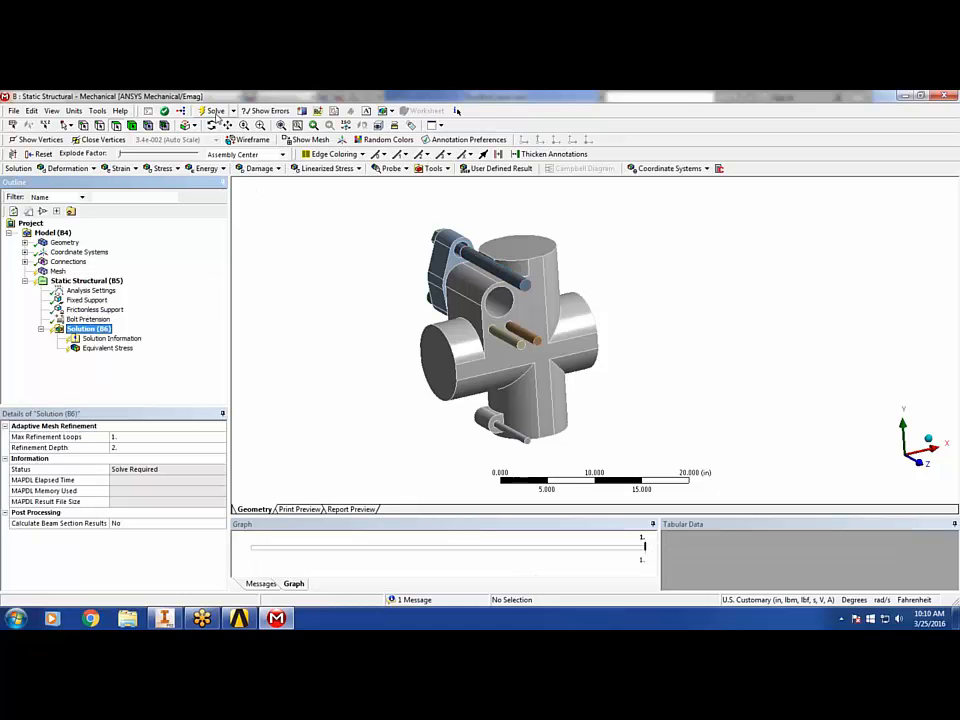
click(214, 111)
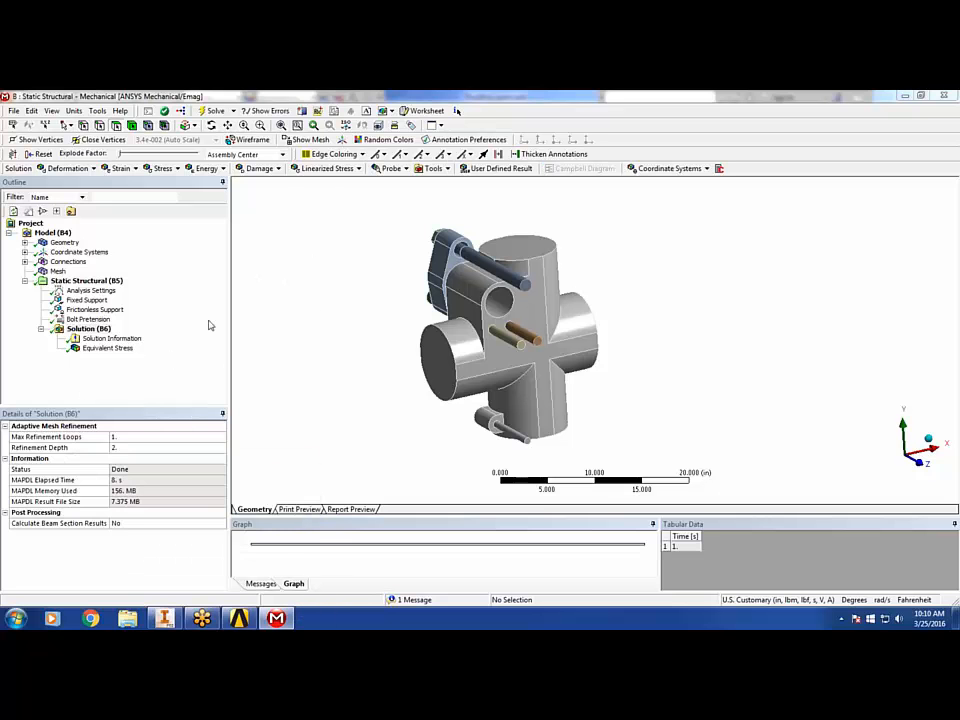
click(88, 328)
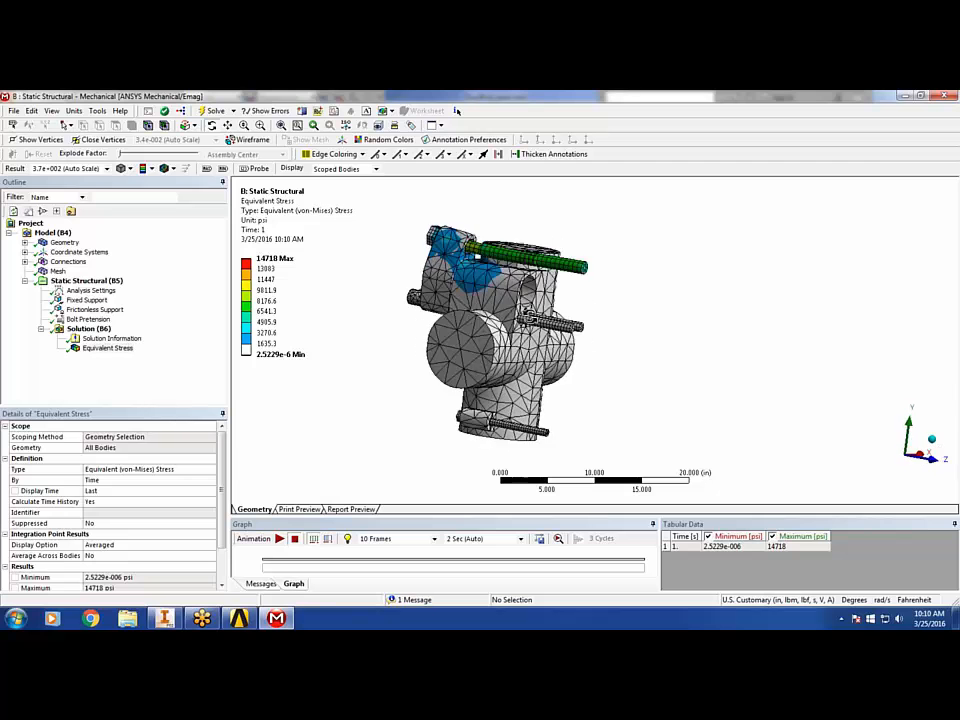
drag(500, 340, 480, 360)
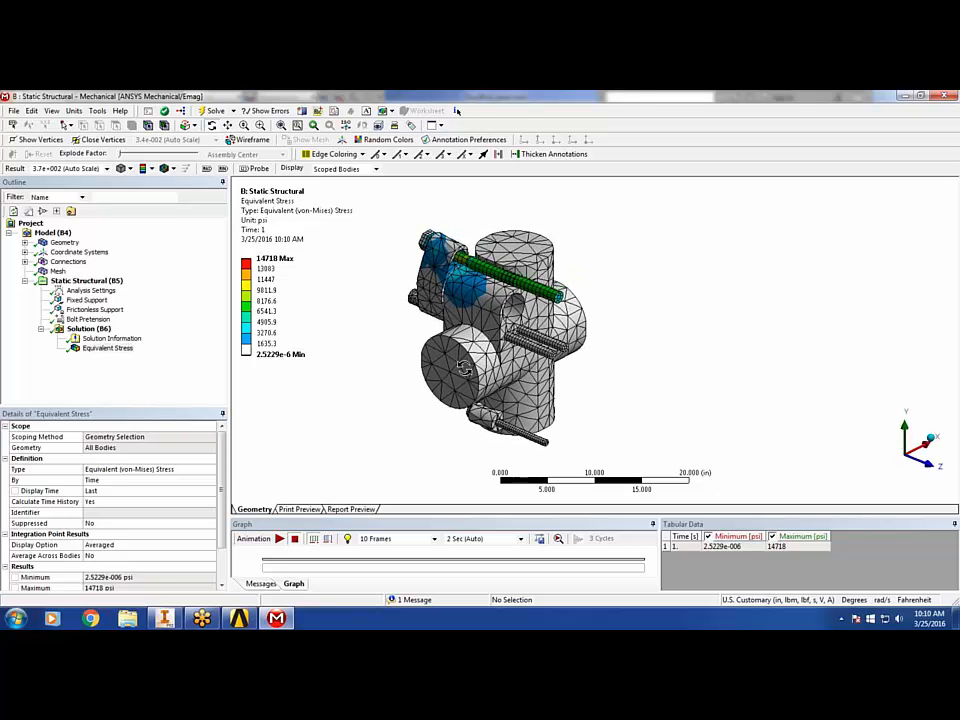